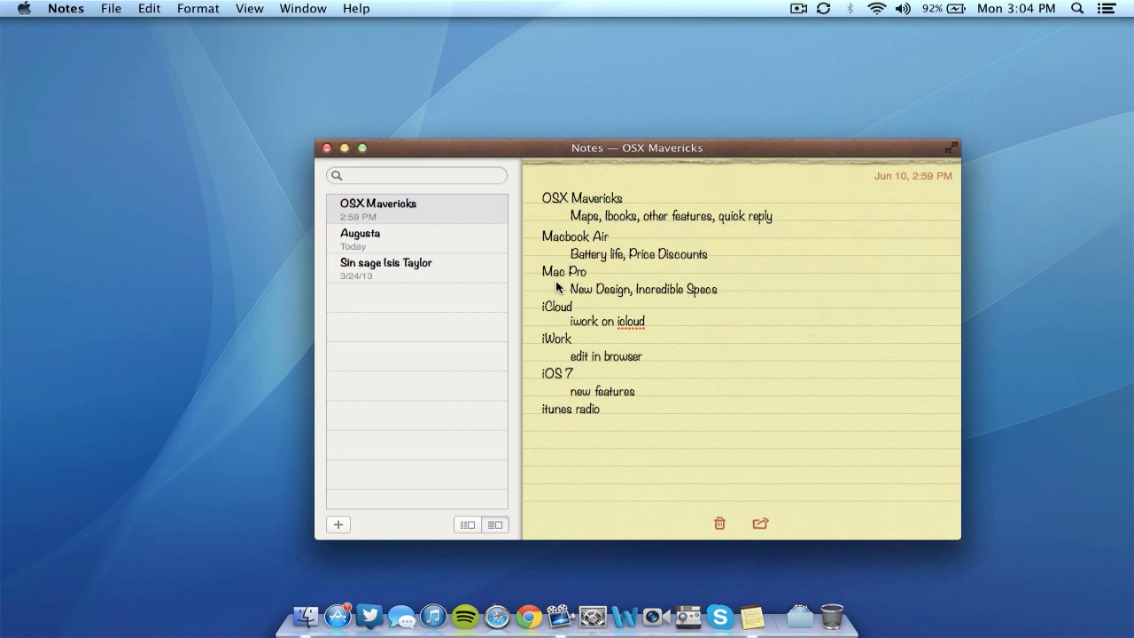
# - Move the Notes window showing the OSX Mavericks note up and to the left
pyautogui.click(542, 425)
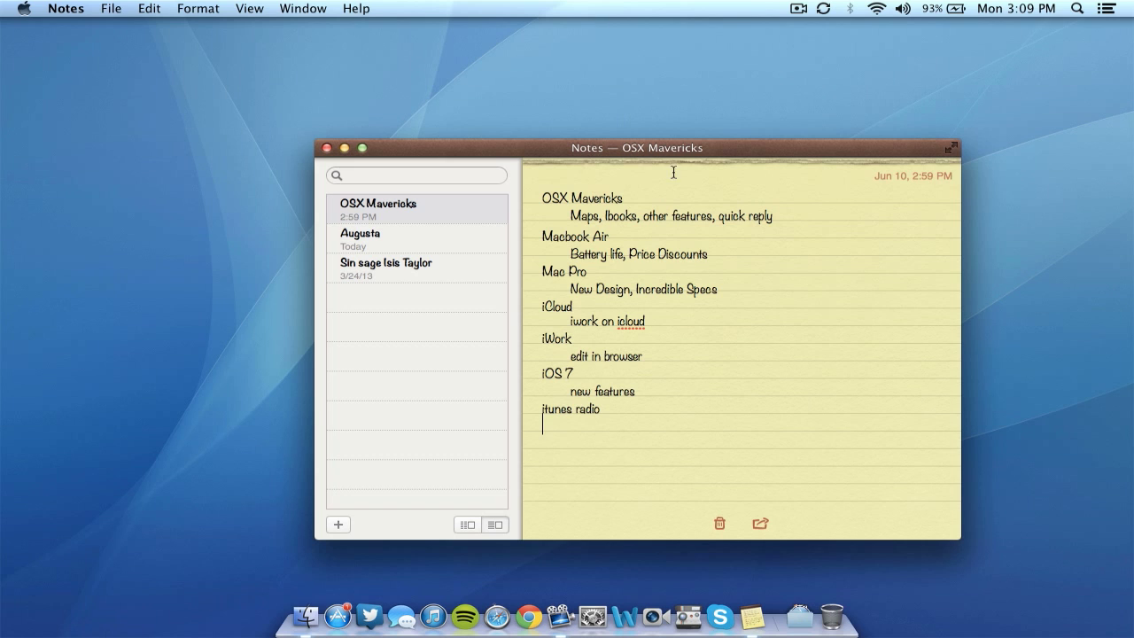
pyautogui.moveTo(638, 148); pyautogui.dragTo(583, 134)
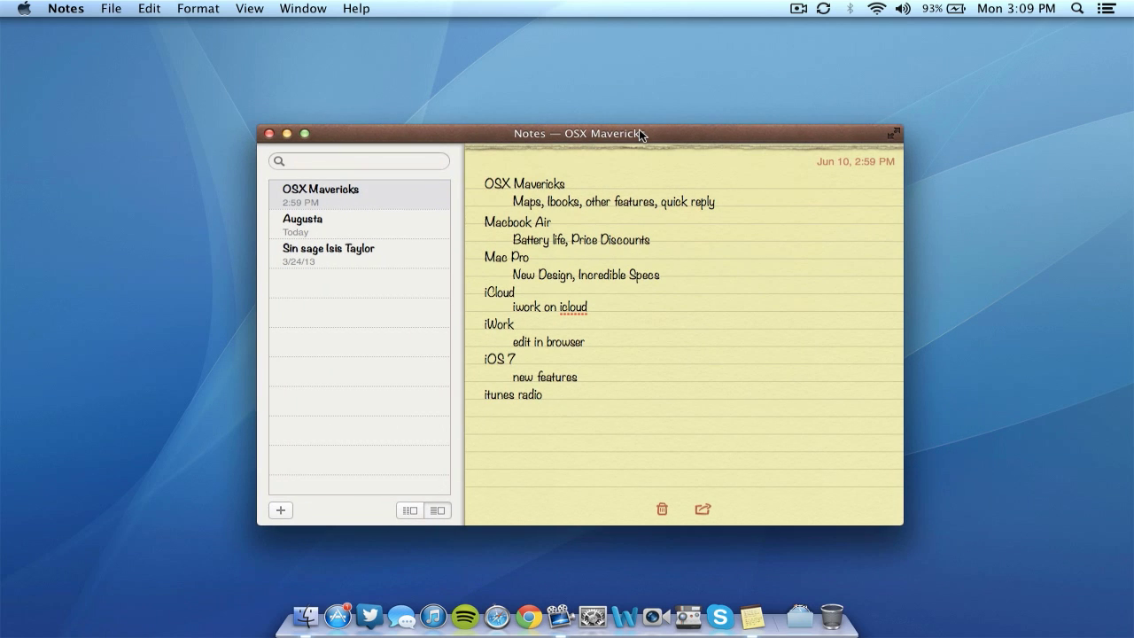